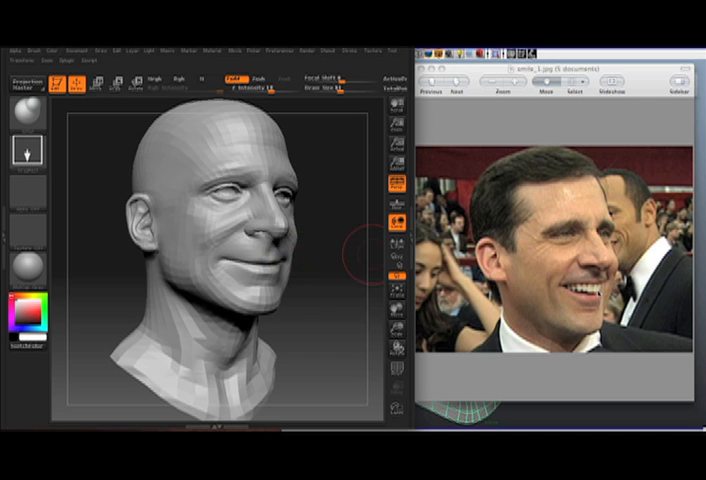
pyautogui.moveTo(330, 208)
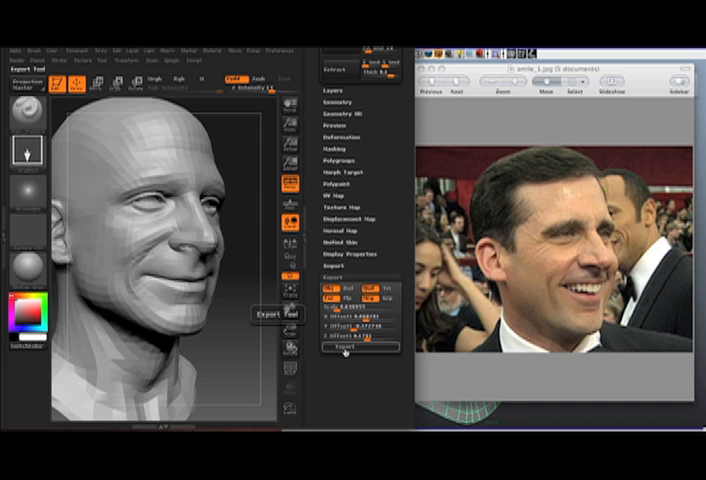
# Export the grinning head from the Tool palette as a Wavefront OBJ and save it.
pyautogui.click(344, 348)
pyautogui.write('grin.obj')
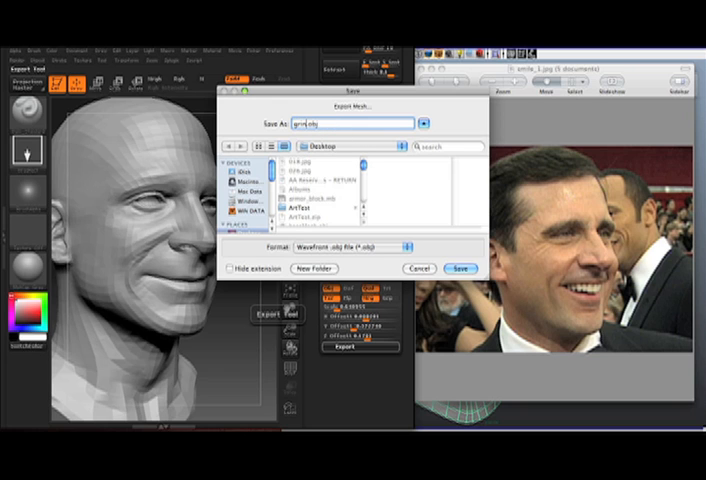
pyautogui.click(420, 268)
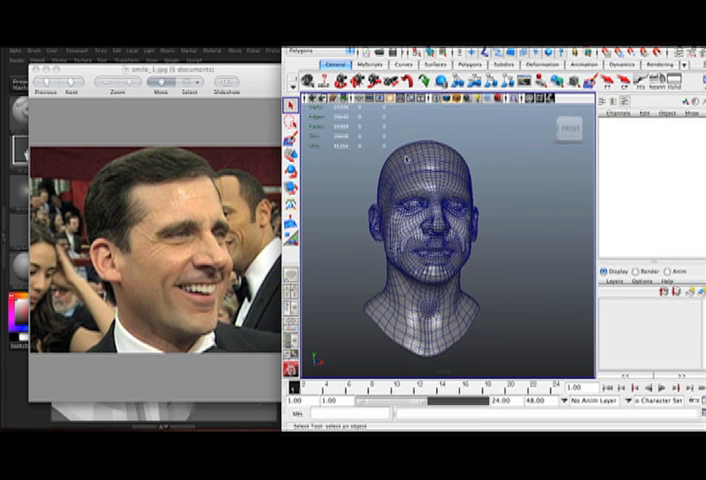
# Import the exported grin OBJ into the Maya scene beside the base head.
pyautogui.click(436, 230)
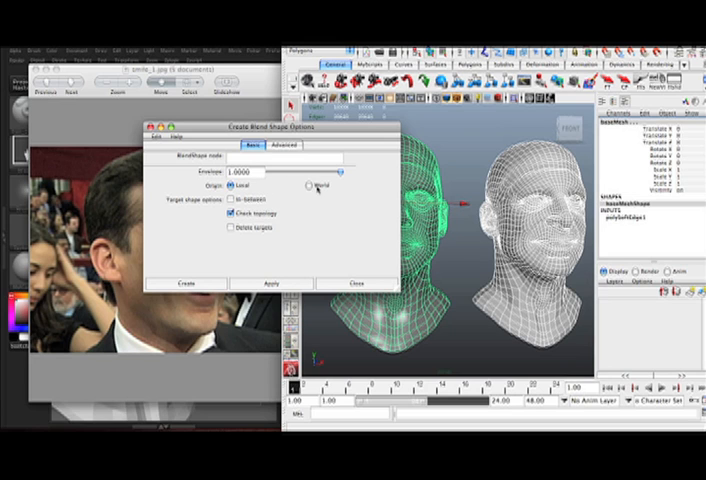
# Create a blend shape on the base head with world origin and chosen deformation order.
pyautogui.click(308, 184)
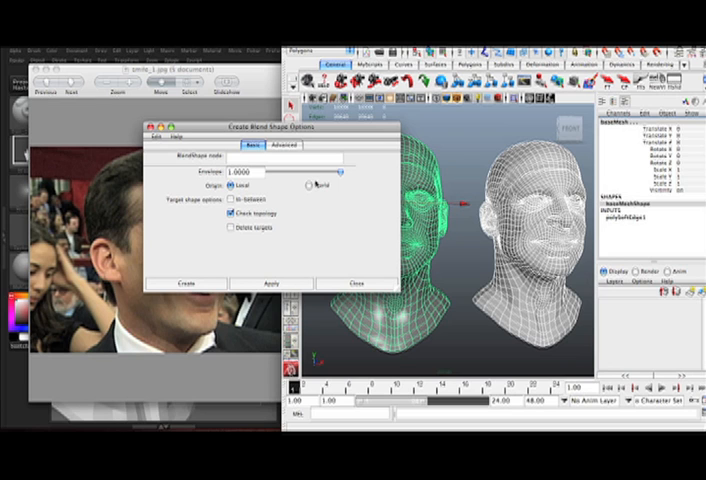
pyautogui.click(290, 144)
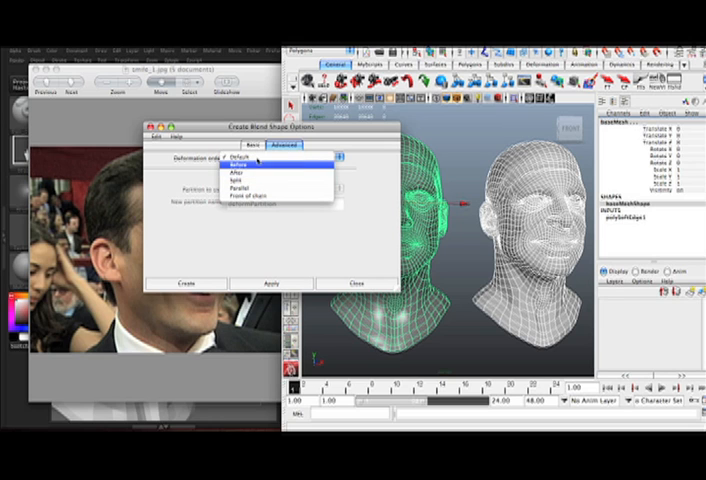
pyautogui.click(248, 144)
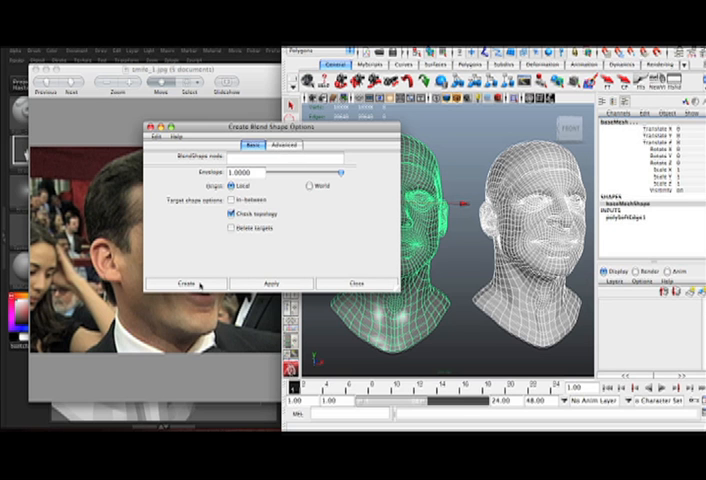
pyautogui.click(196, 284)
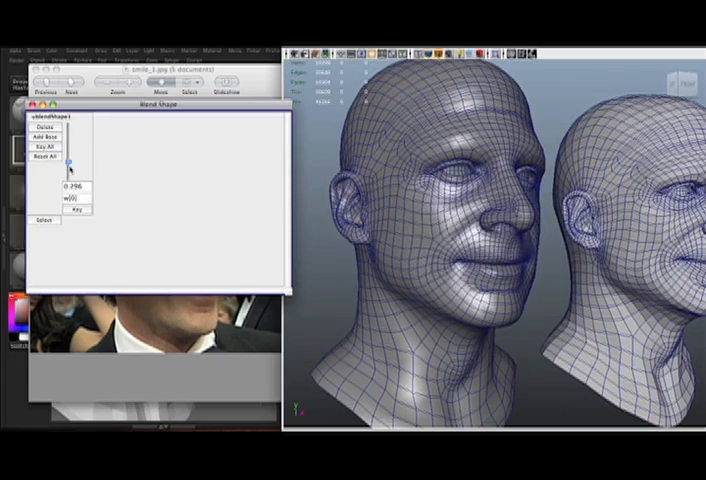
# Raise the grin target's weight slider so the base head smiles.
pyautogui.moveTo(76, 162); pyautogui.dragTo(76, 130)
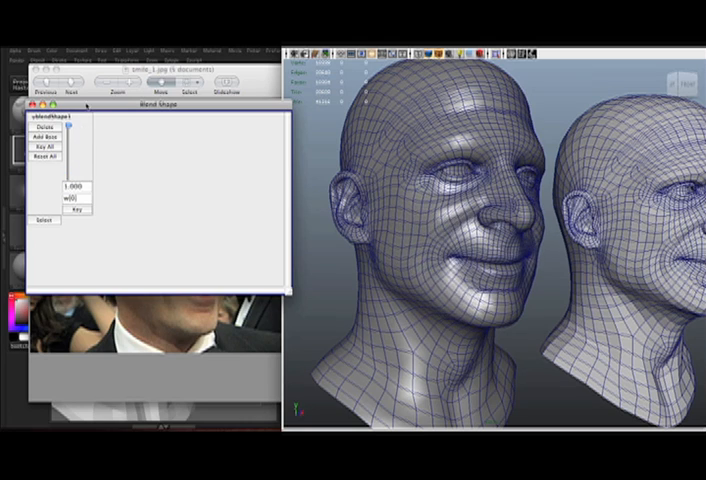